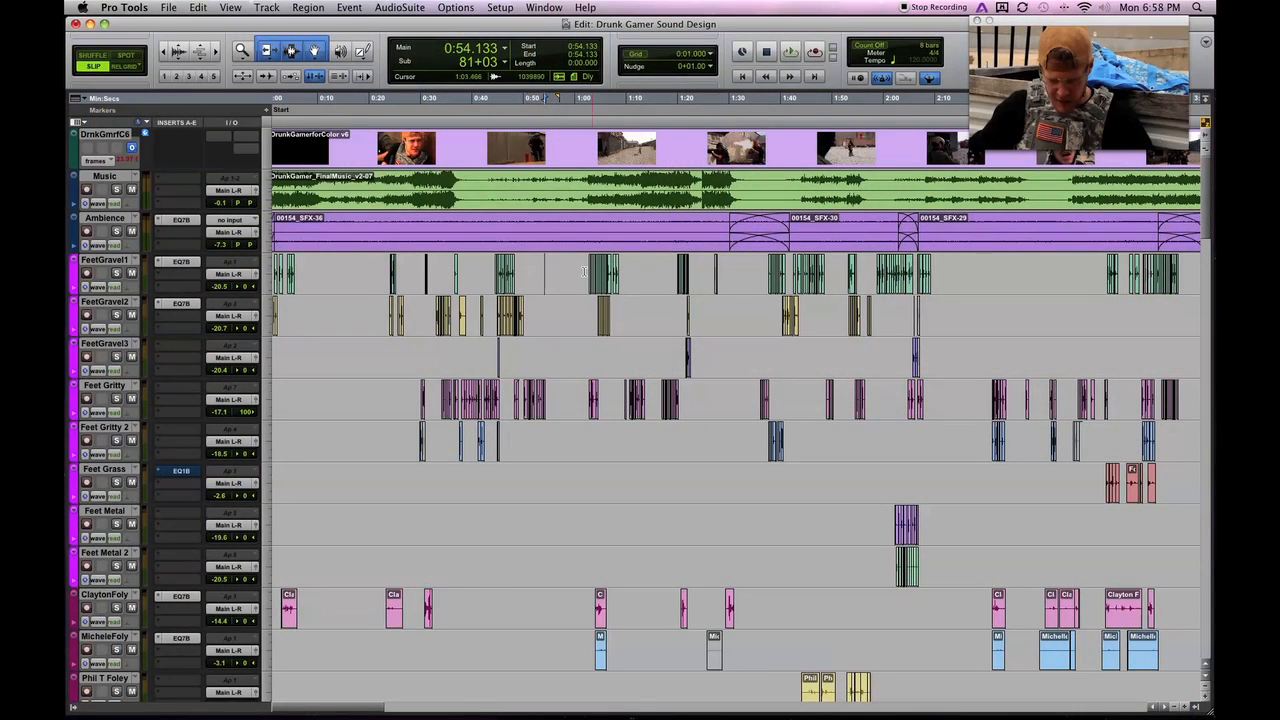
Scroll the track list down from the footsteps to the Bottle Pour, Can and Pee tracks.
{"action": "scroll", "scroll_direction": "down", "scroll_amount": 3}
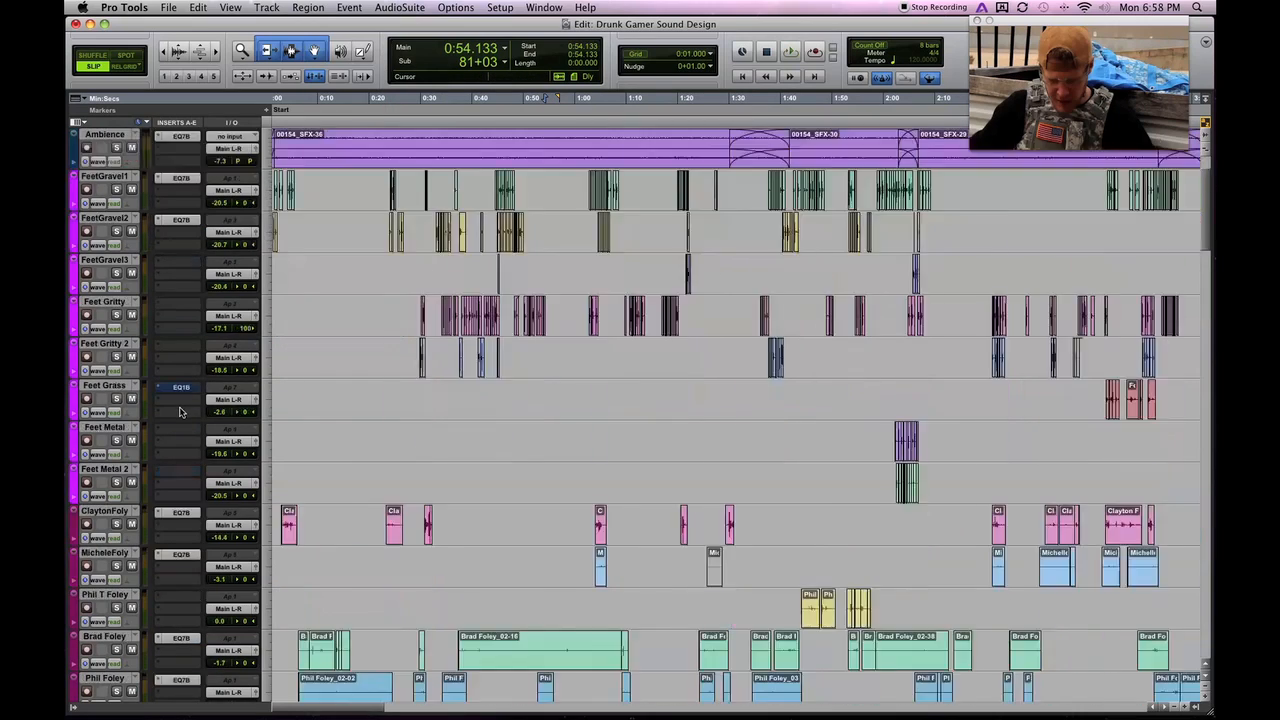
{"action": "scroll", "scroll_direction": "down", "scroll_amount": 3}
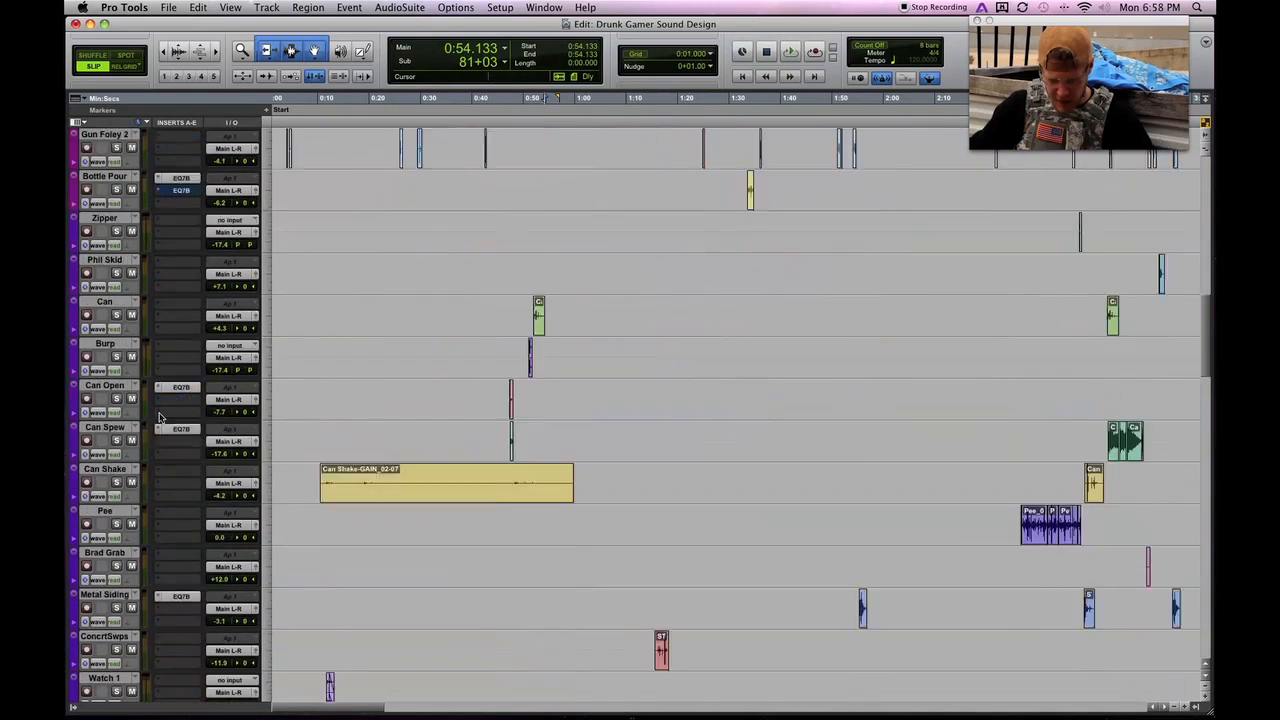
{"action": "scroll", "scroll_direction": "down", "scroll_amount": 3}
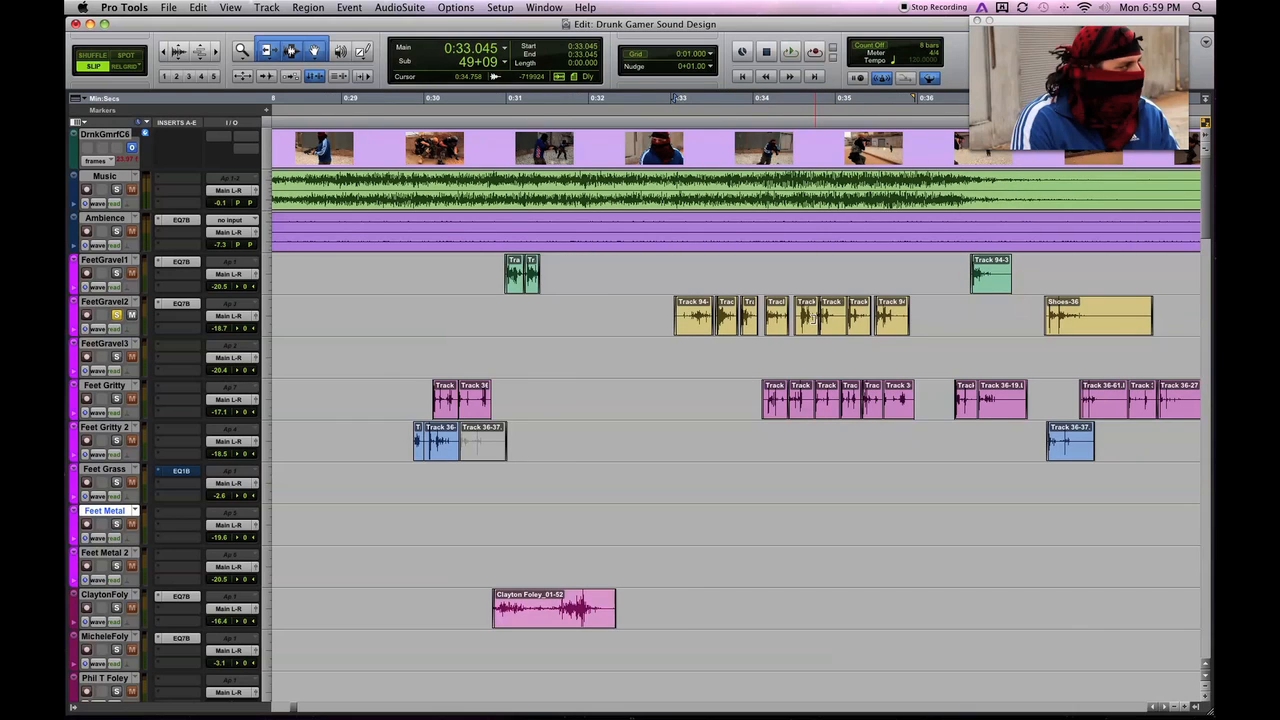
Play the session from about 0:33 over the Feet tracks.
{"action": "left_click", "coordinate": [790, 52]}
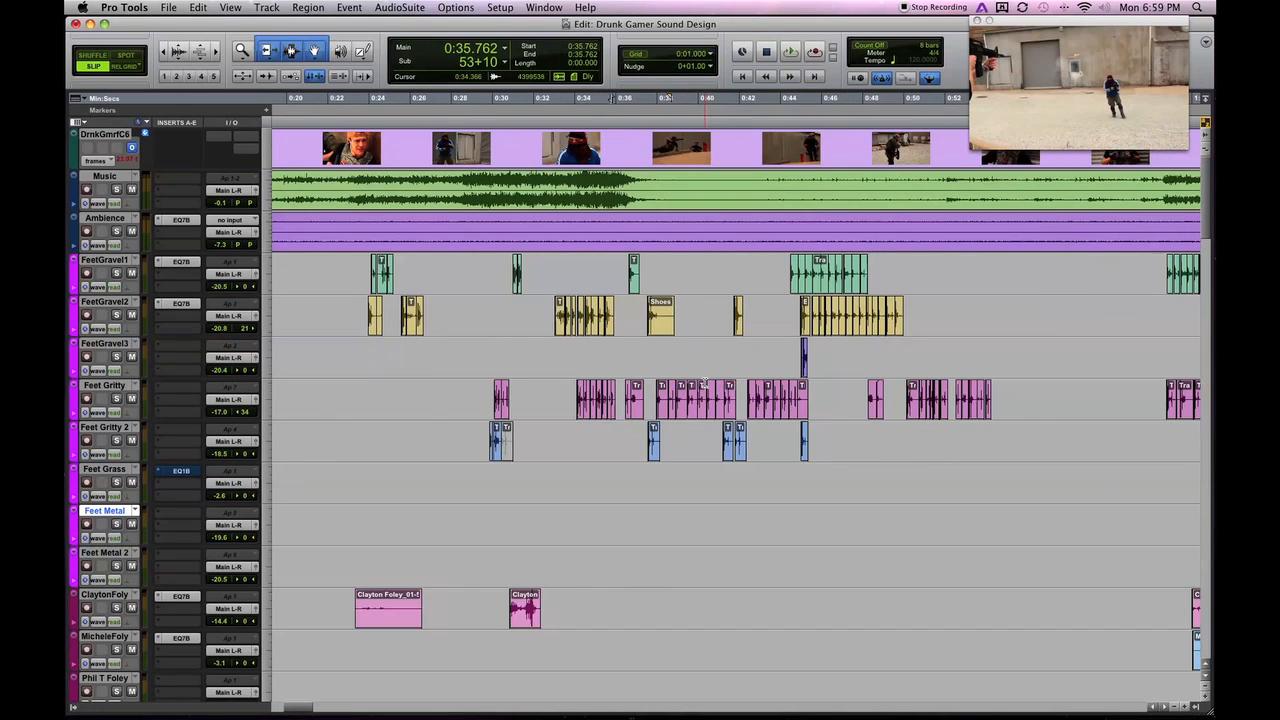
Scroll to the Clayton, Brad, Phil, Rob and Diamond Foley tracks and place the playhead near the start.
{"action": "scroll", "scroll_direction": "down", "scroll_amount": 3}
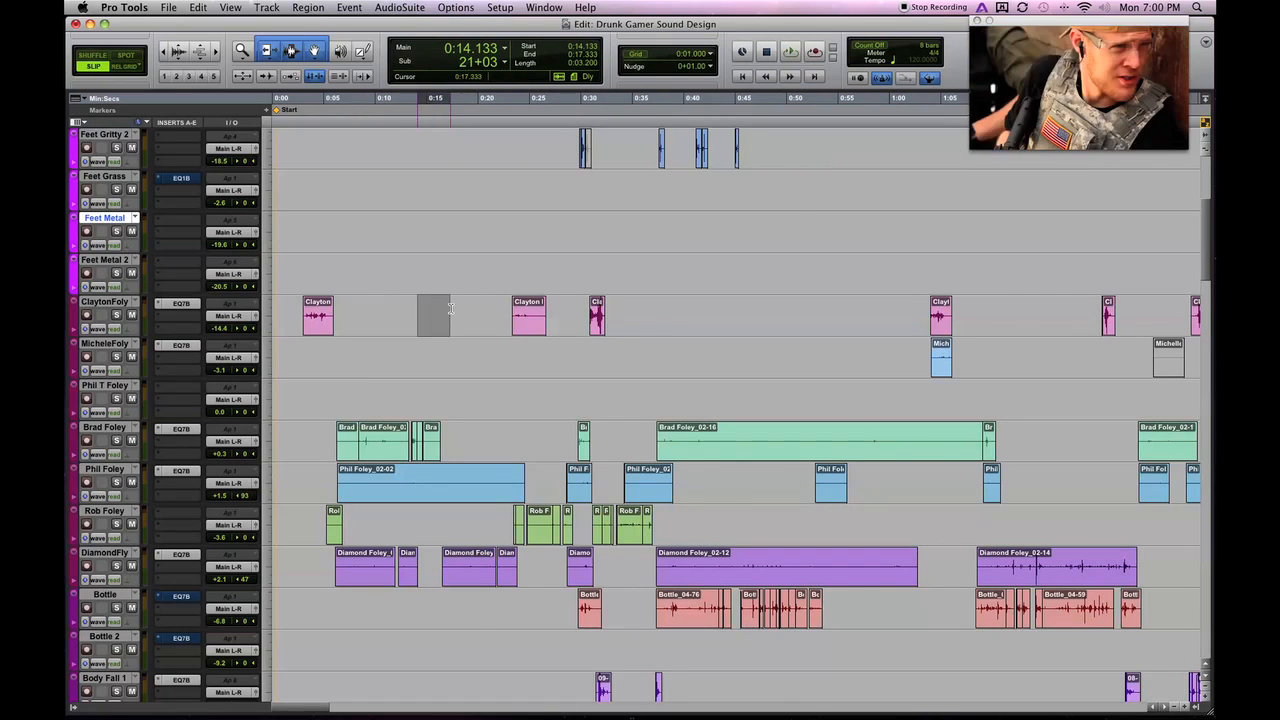
{"action": "left_click", "coordinate": [440, 330]}
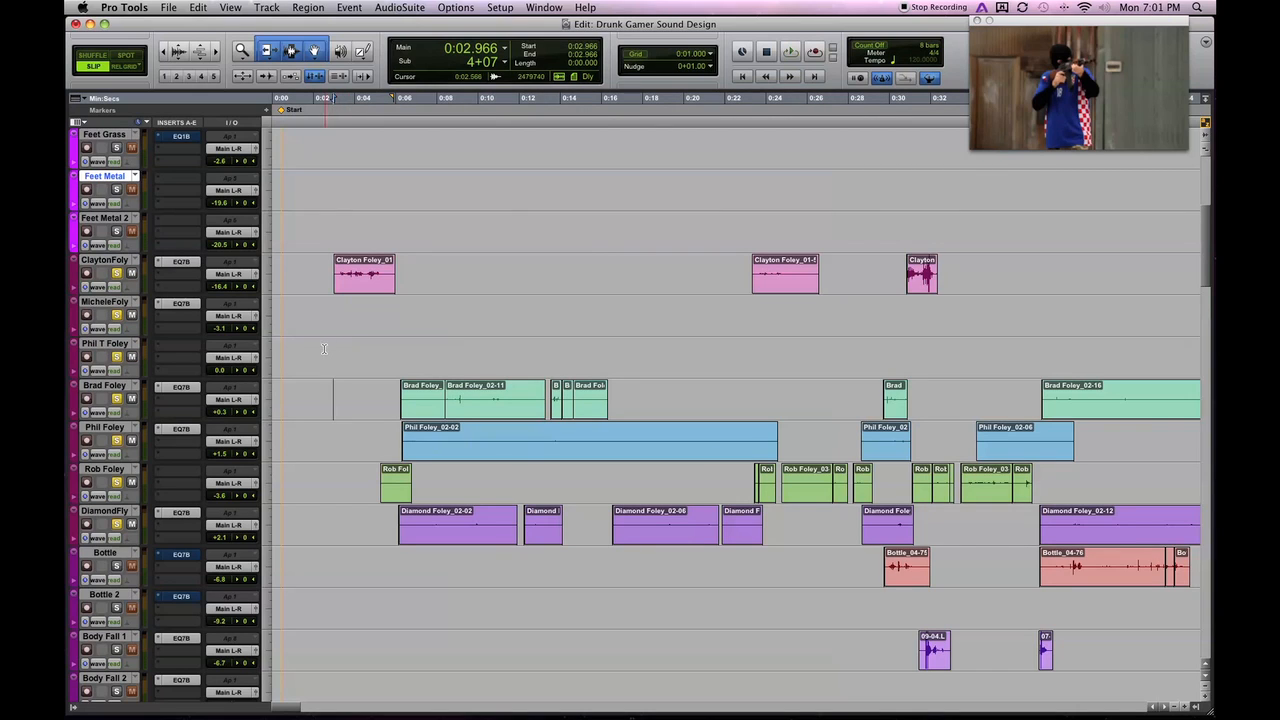
Play the ADR dialogue tracks from around 1:22.
{"action": "left_click", "coordinate": [788, 52]}
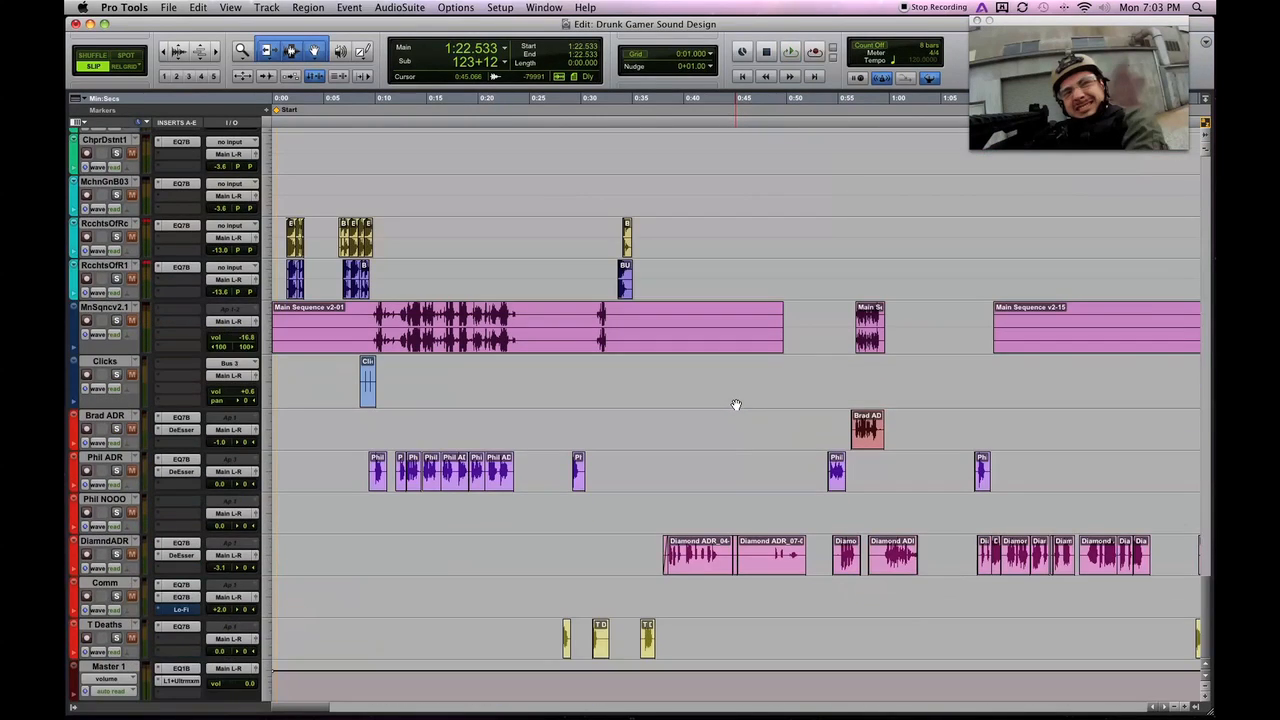
Scroll down to the Body Fall and Gun Foley tracks around 0:24.
{"action": "scroll", "scroll_direction": "down", "scroll_amount": 3}
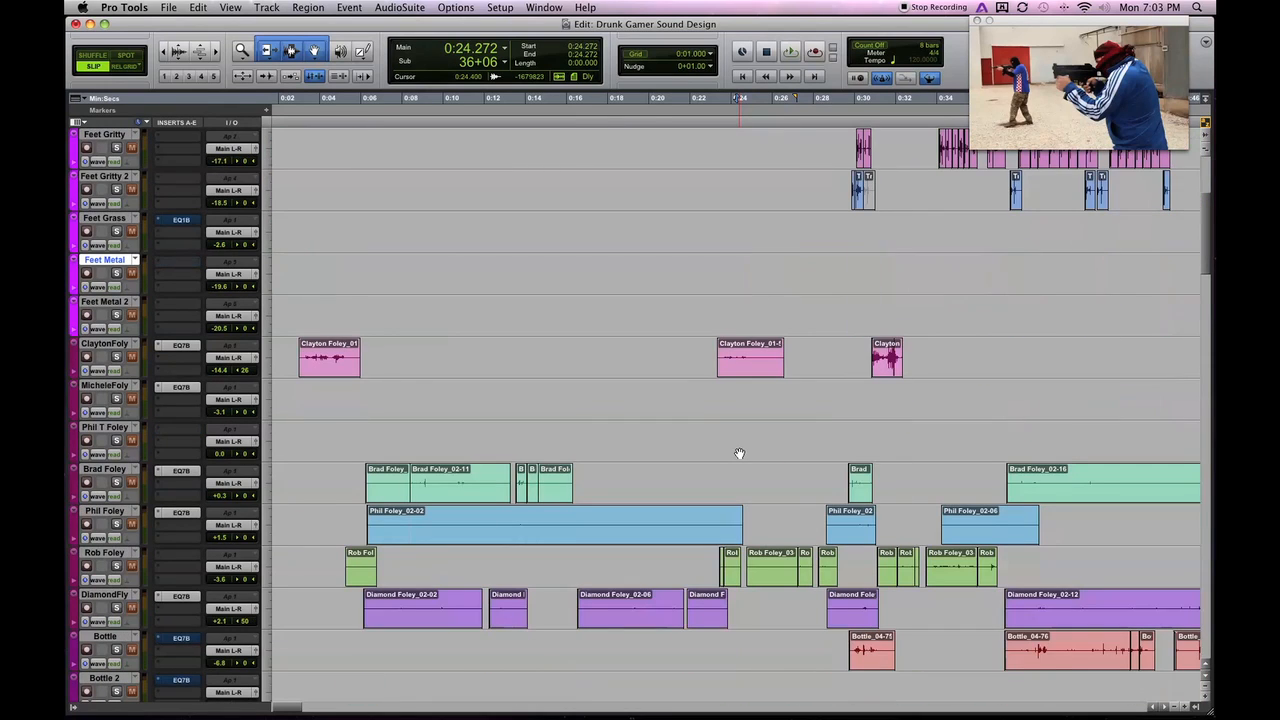
{"action": "scroll", "scroll_direction": "down", "scroll_amount": 3}
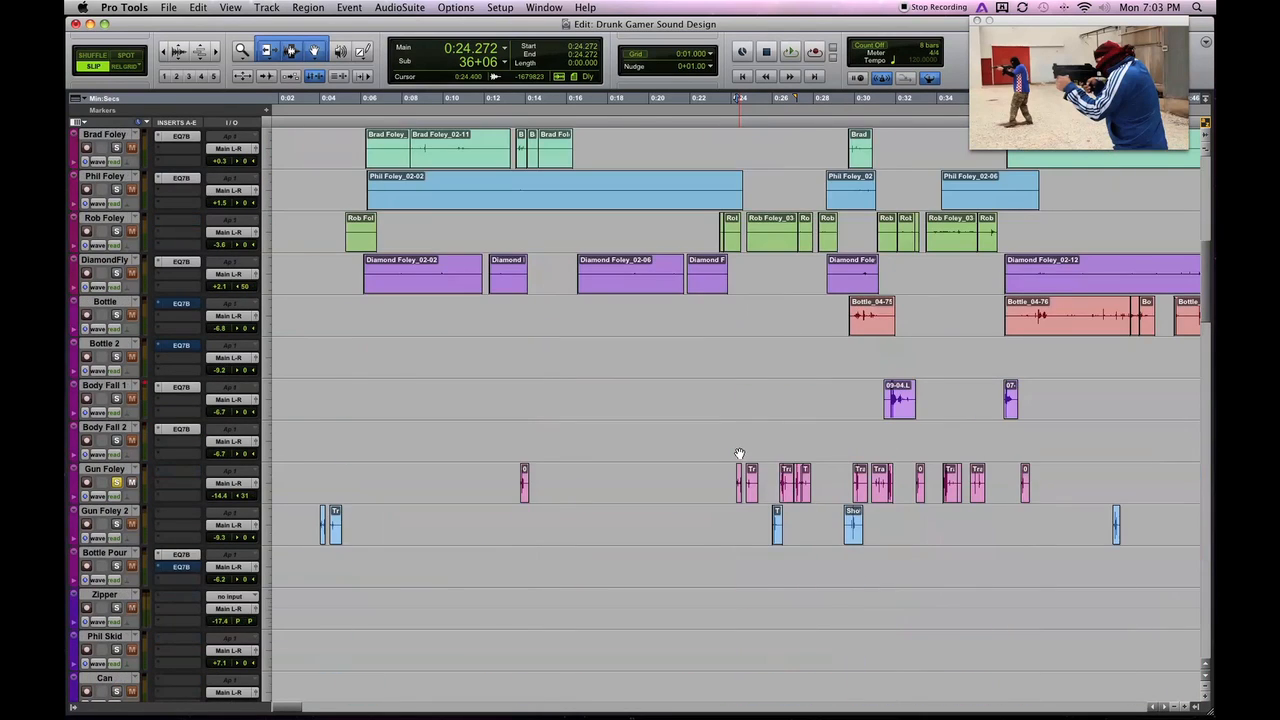
{"action": "scroll", "scroll_direction": "down", "scroll_amount": 3}
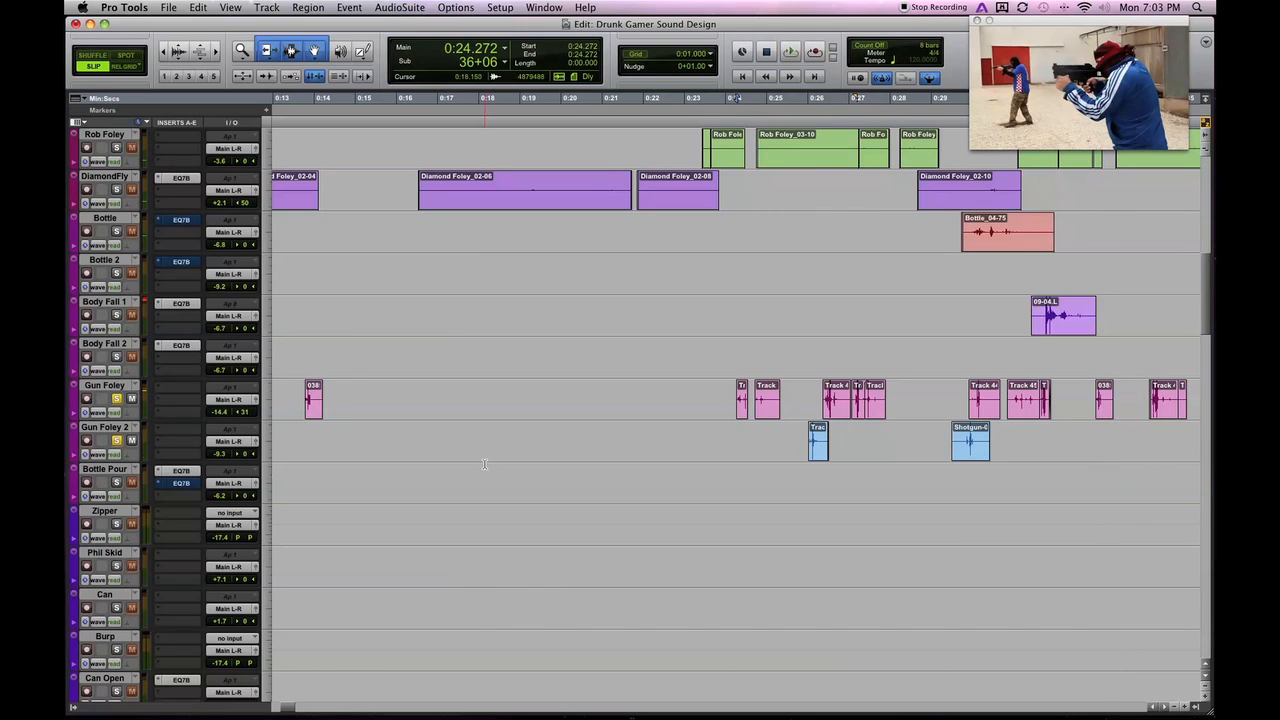
Move the playhead to 0:50 and scroll to the Can, Burp and Pee tracks.
{"action": "left_click", "coordinate": [116, 442]}
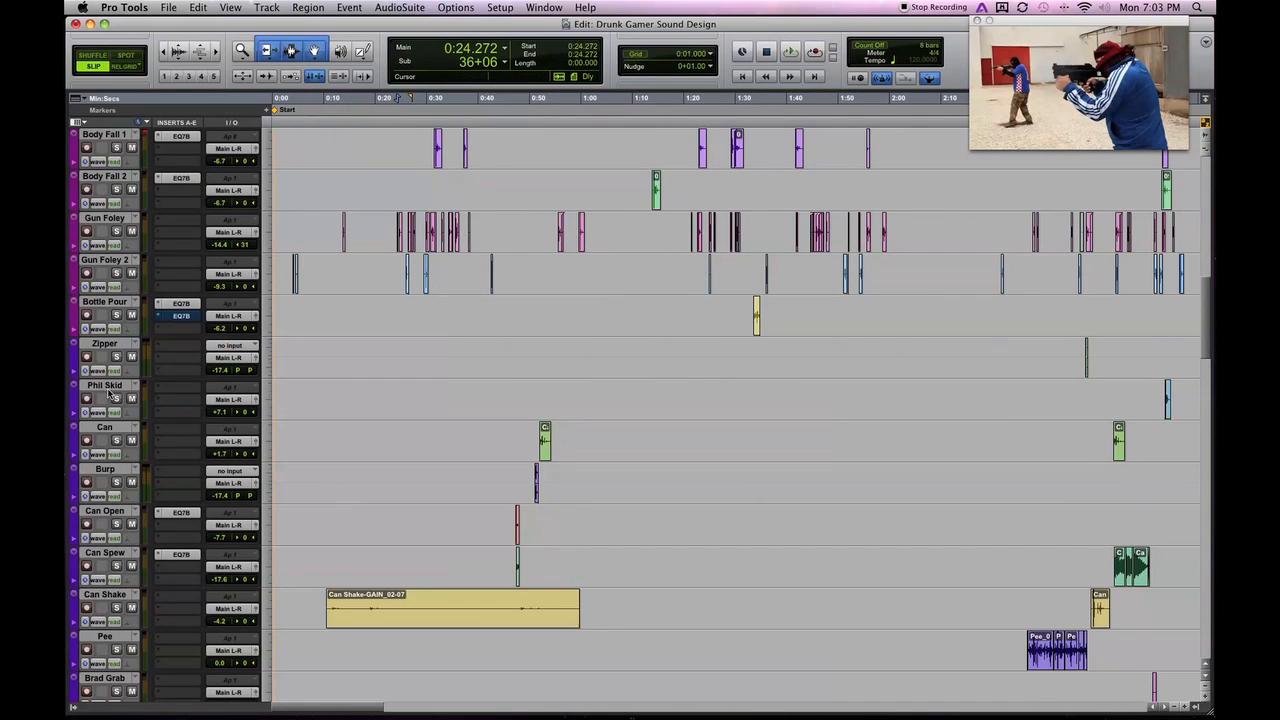
{"action": "scroll", "scroll_direction": "down", "scroll_amount": 3}
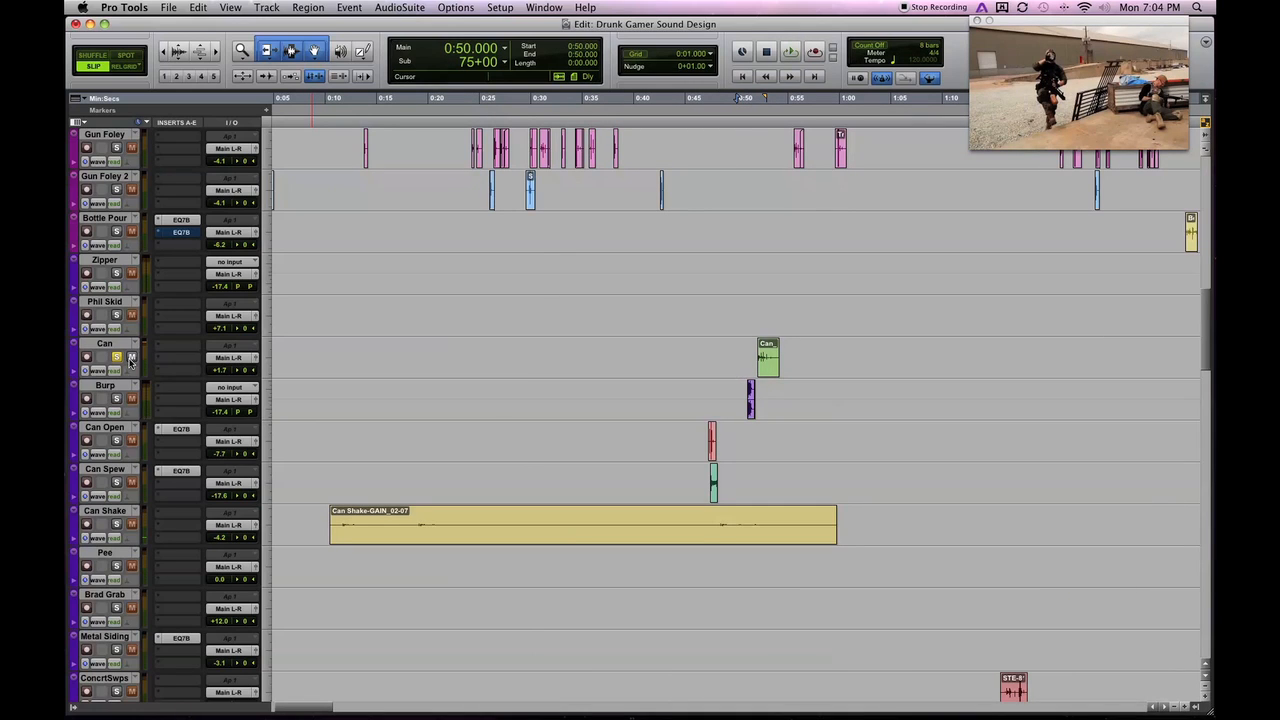
{"action": "scroll", "scroll_direction": "down", "scroll_amount": 3}
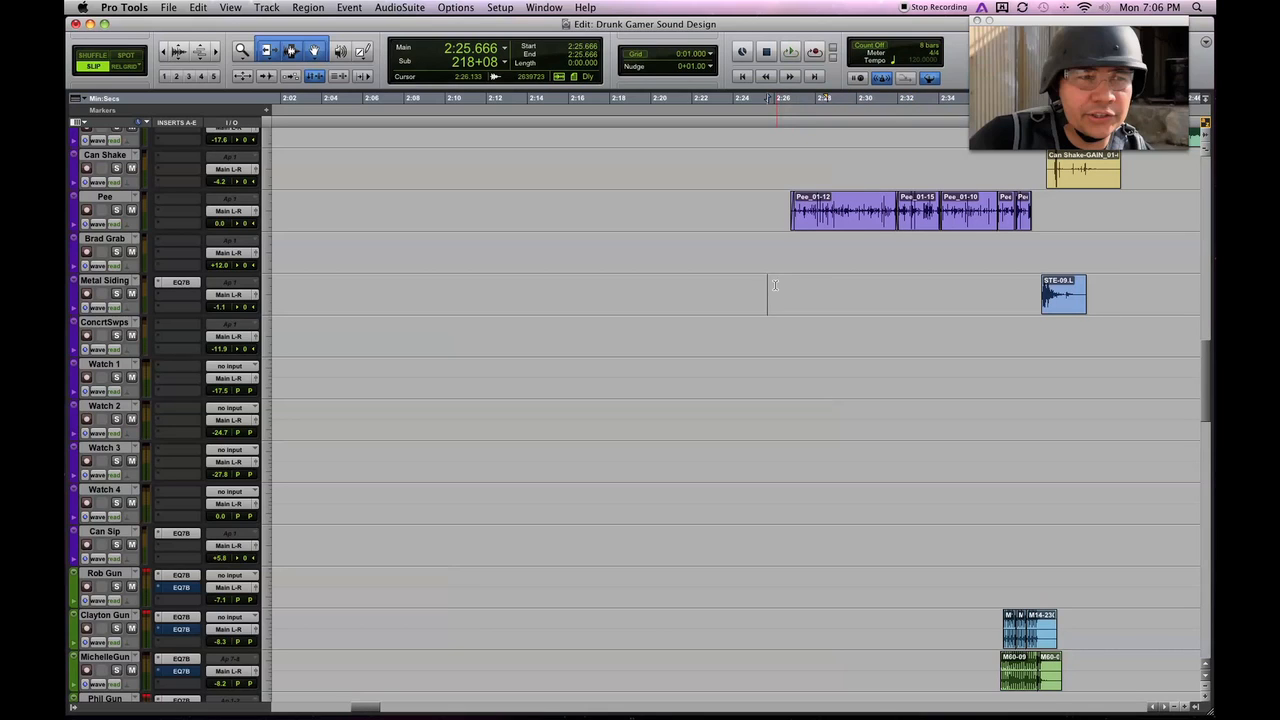
{"action": "left_click_drag", "start_coordinate": [772, 292], "coordinate": [844, 312]}
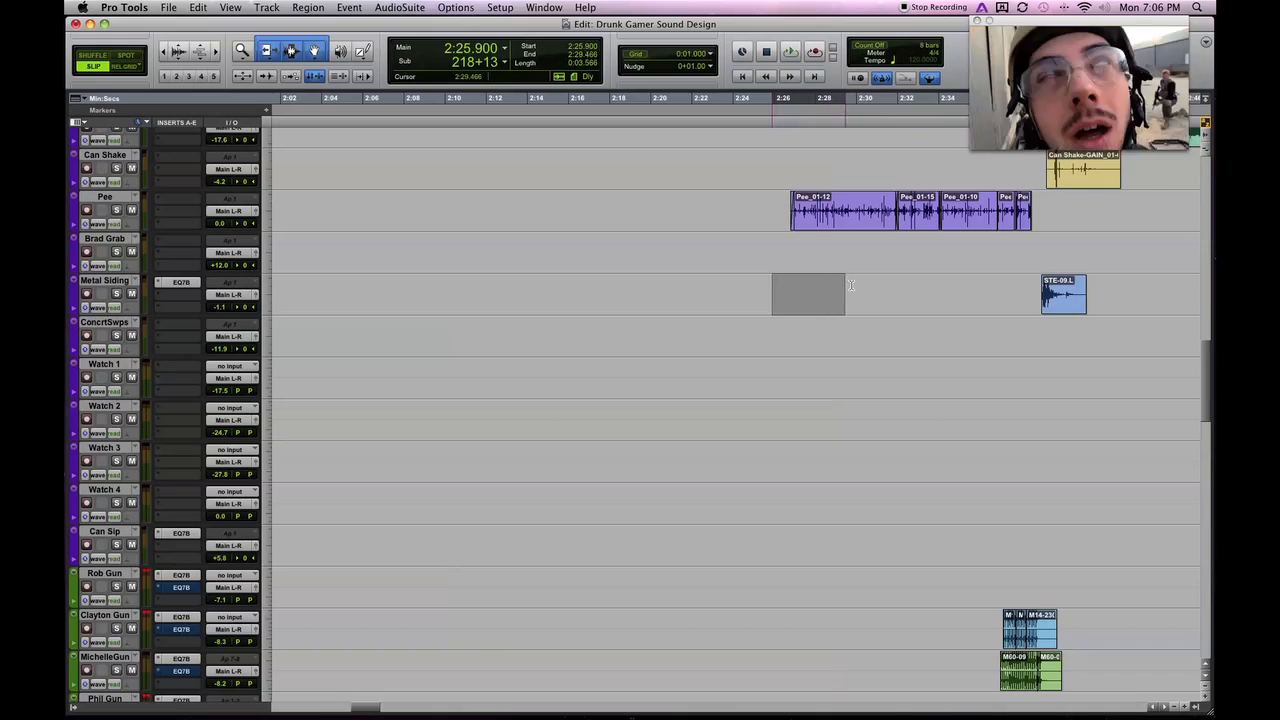
{"action": "left_click", "coordinate": [768, 292]}
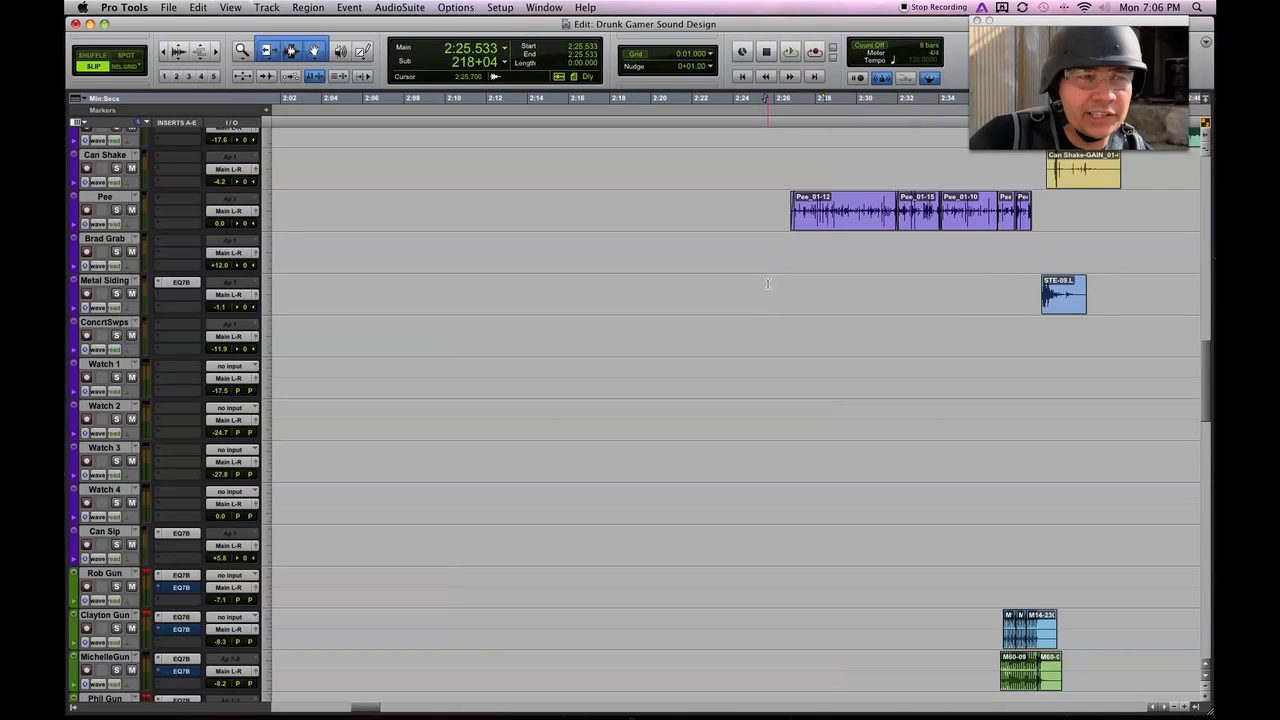